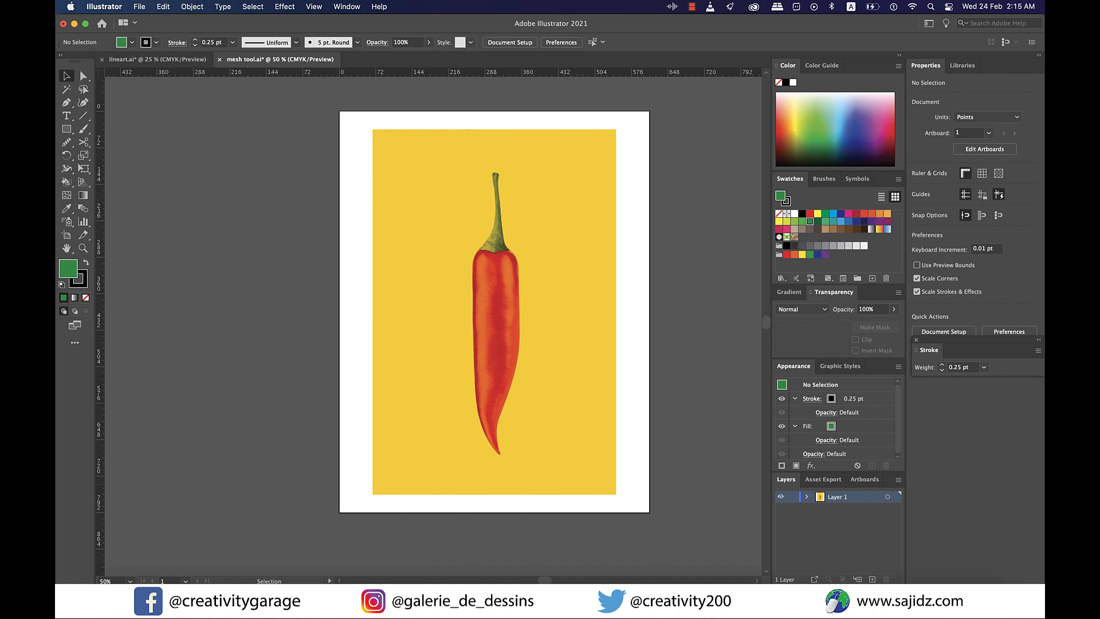
pyautogui.moveTo(761, 487)
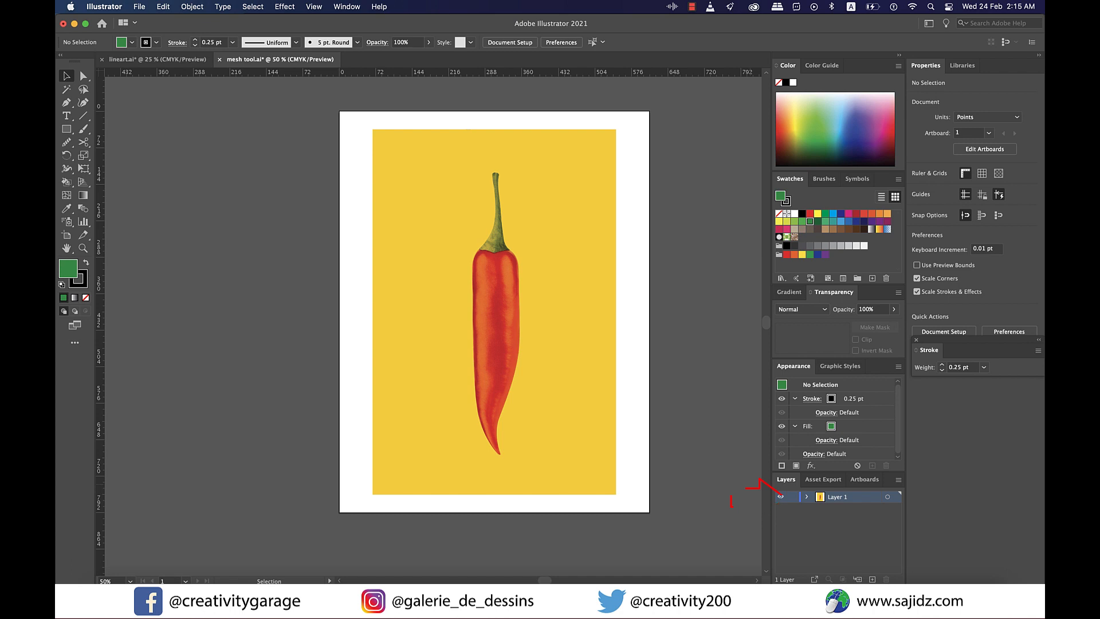
# - Create a new Layer 2 above the chili photo layer
pyautogui.click(794, 496)
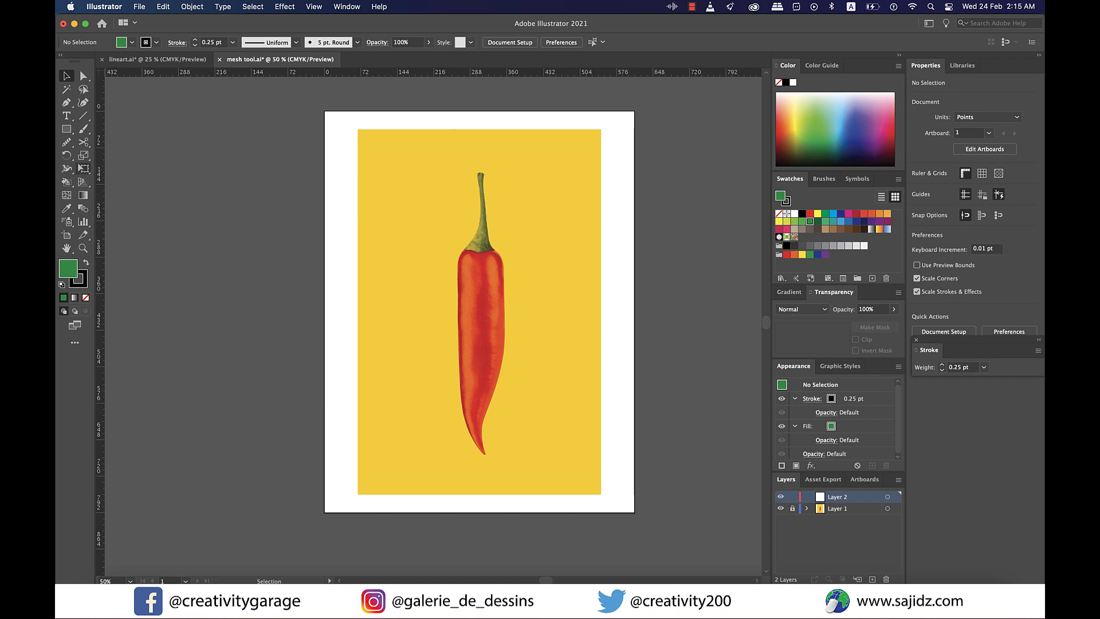
pyautogui.doubleClick(838, 496)
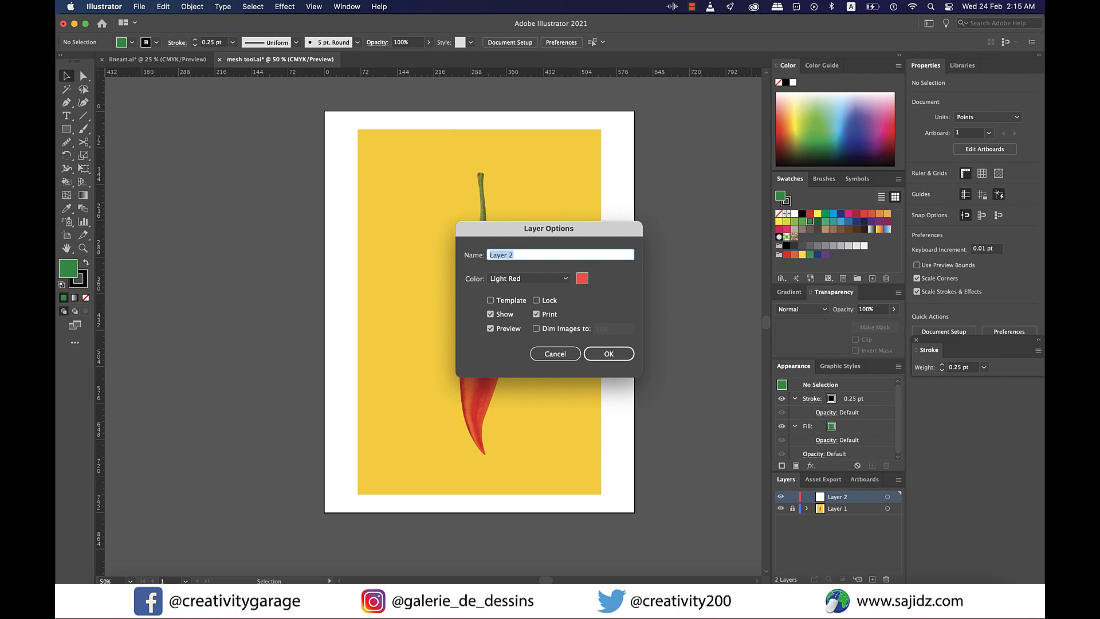
pyautogui.click(581, 278)
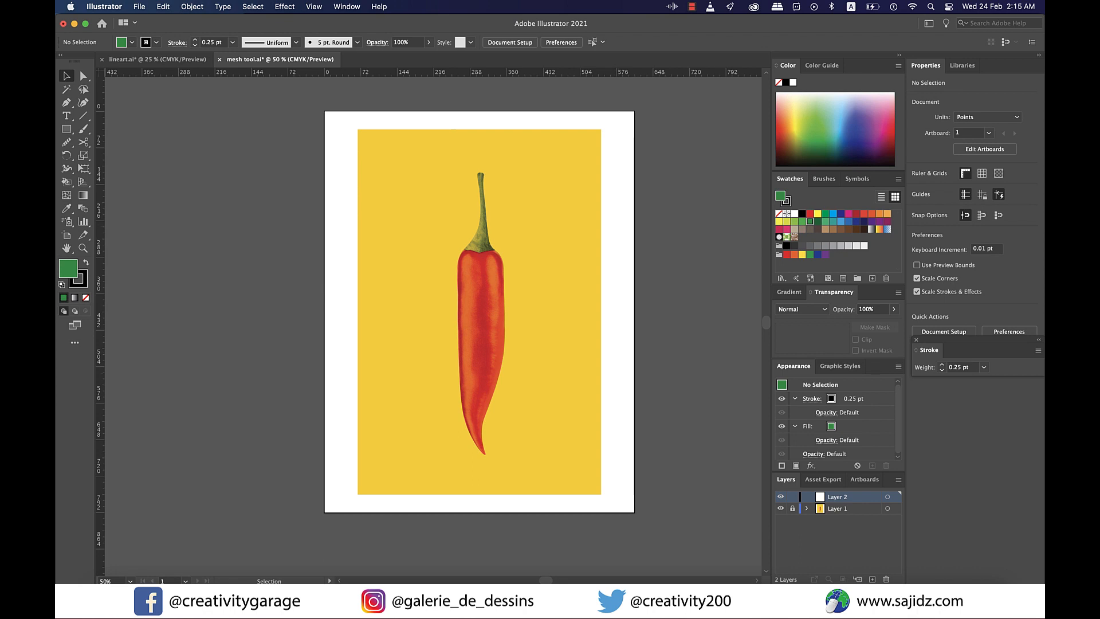
pyautogui.click(67, 129)
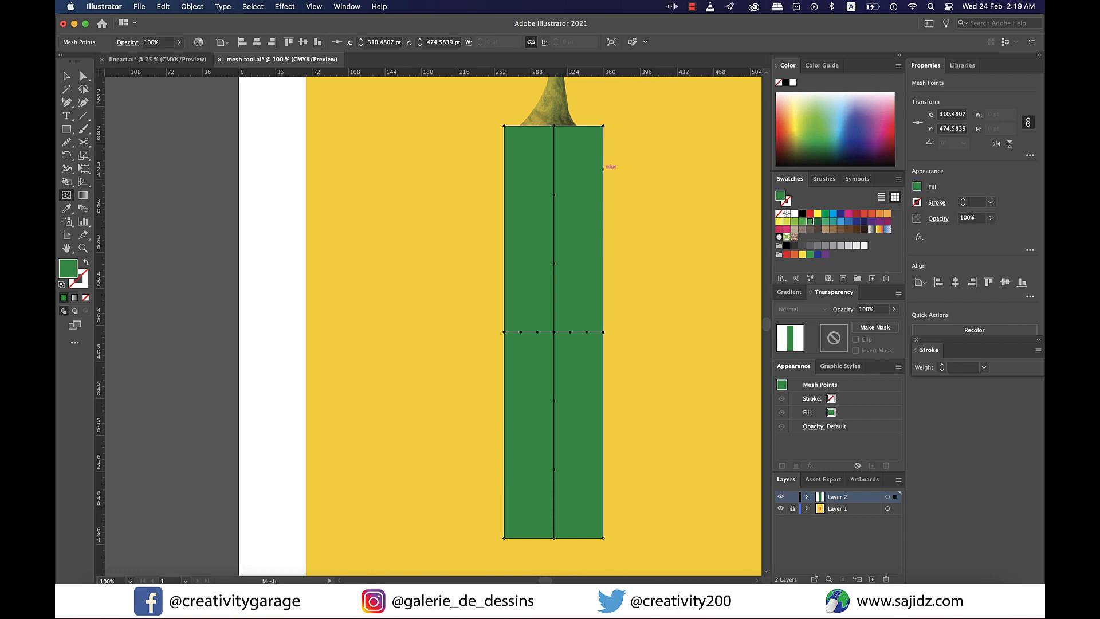
pyautogui.moveTo(780, 496)
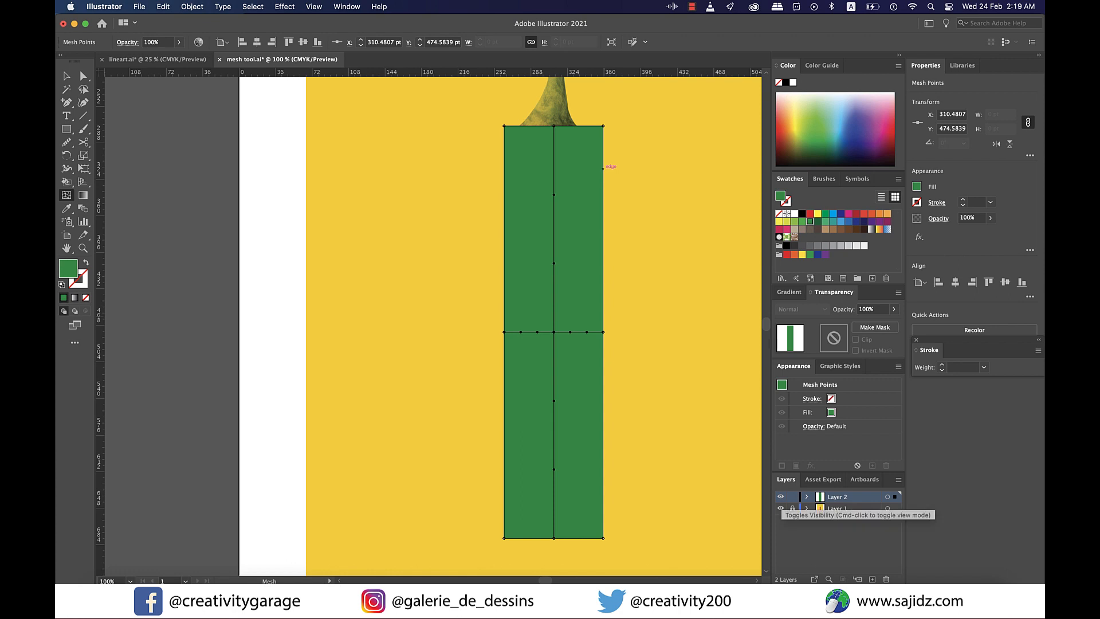
pyautogui.moveTo(603, 168)
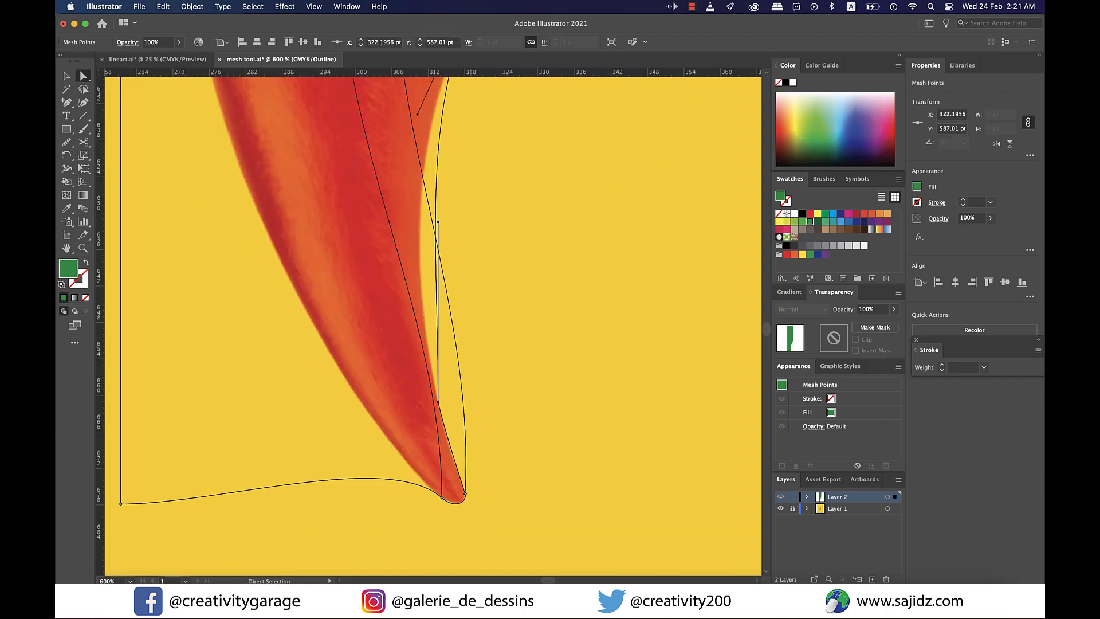
# - Zoom out to view the reshaped mesh around the chili tip
pyautogui.press('cmd+minus')
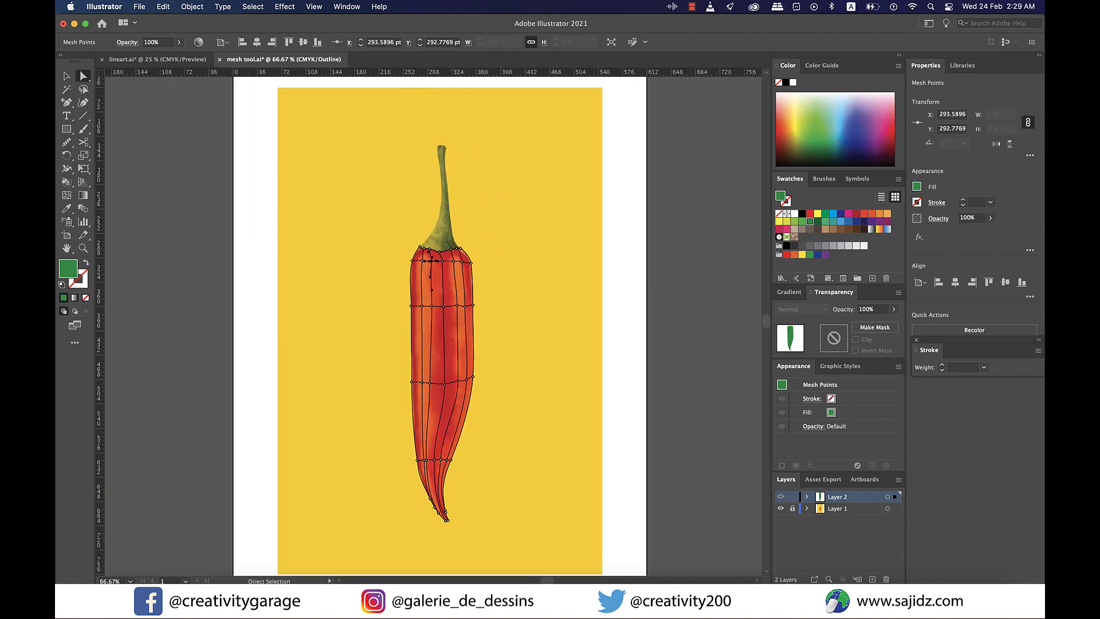
# - Show the Navigator panel with an overview of the chili artwork
pyautogui.click(346, 6)
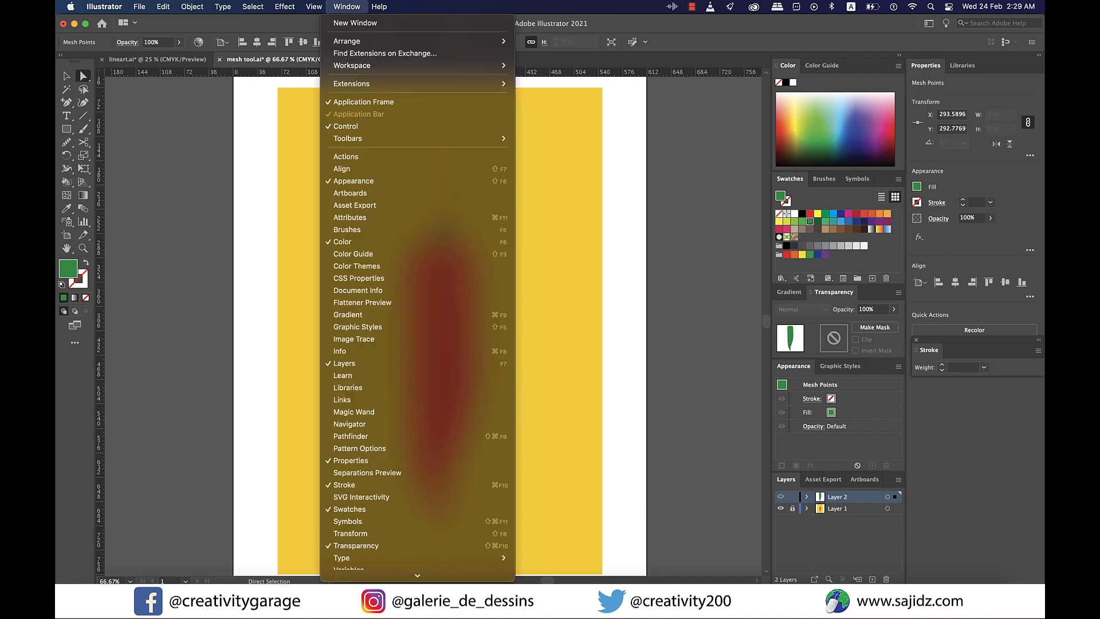
pyautogui.moveTo(349, 424)
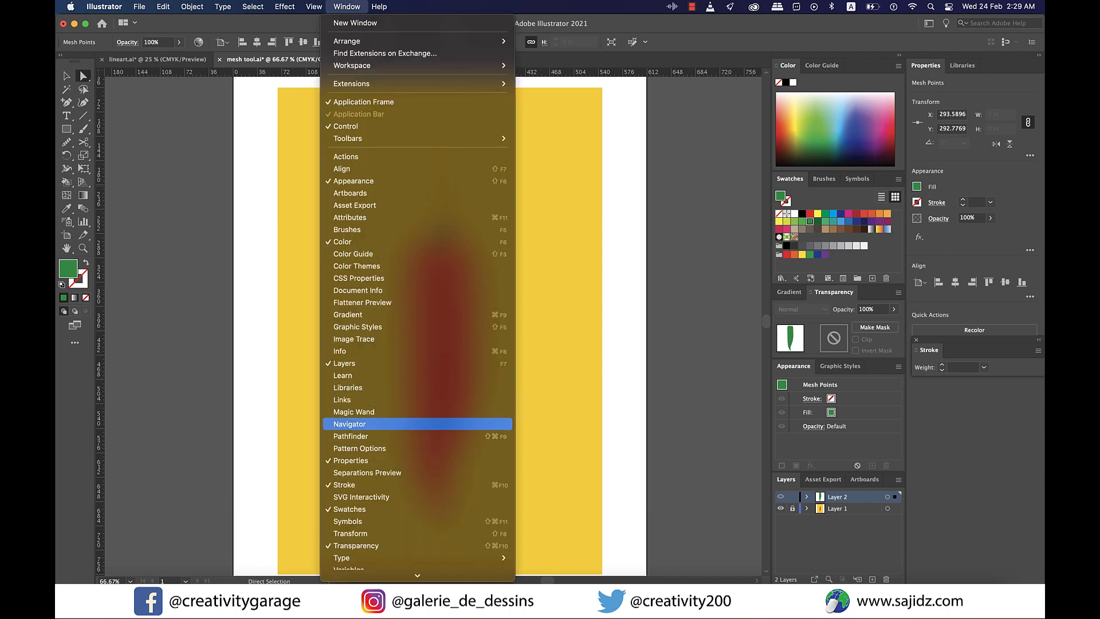
pyautogui.click(349, 424)
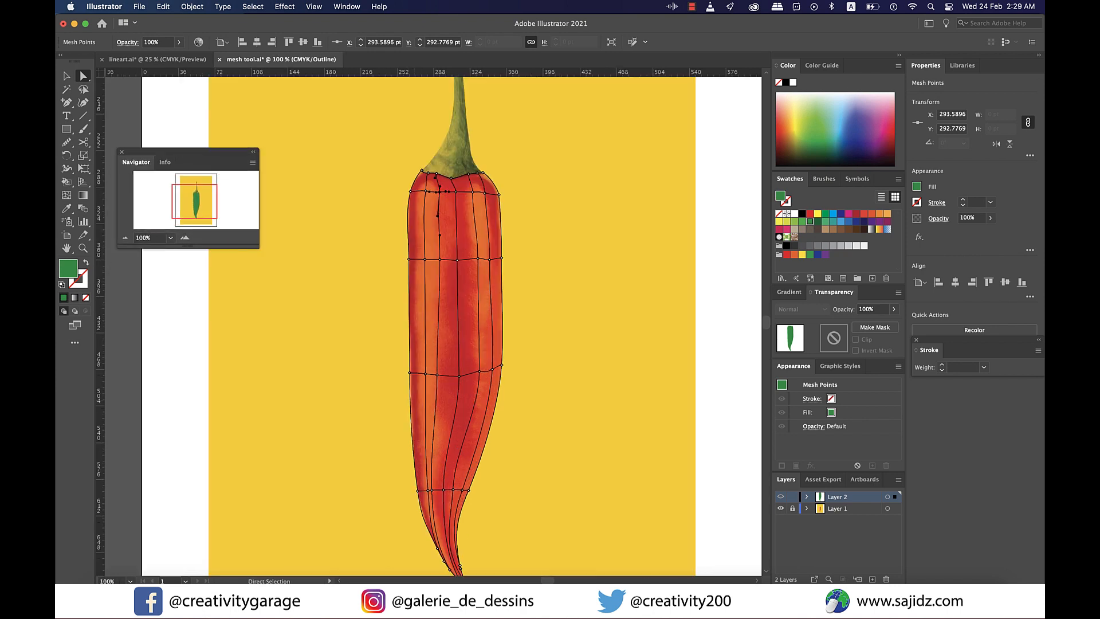
pyautogui.click(467, 171)
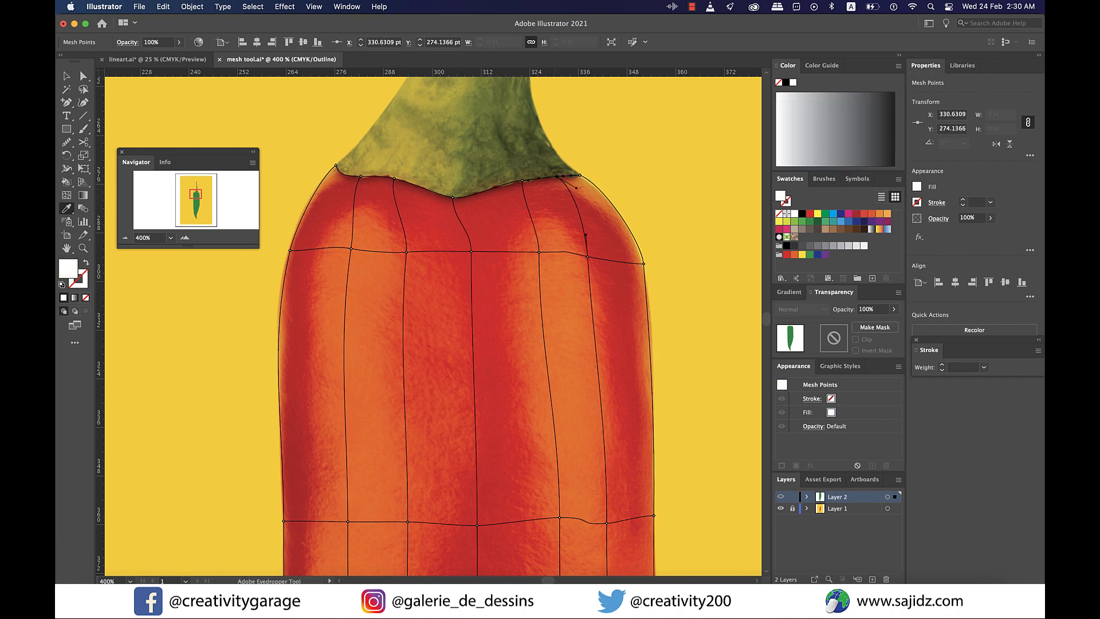
# - Fill mesh points along the chili's top and shoulders with reds sampled from the photo
pyautogui.click(523, 180)
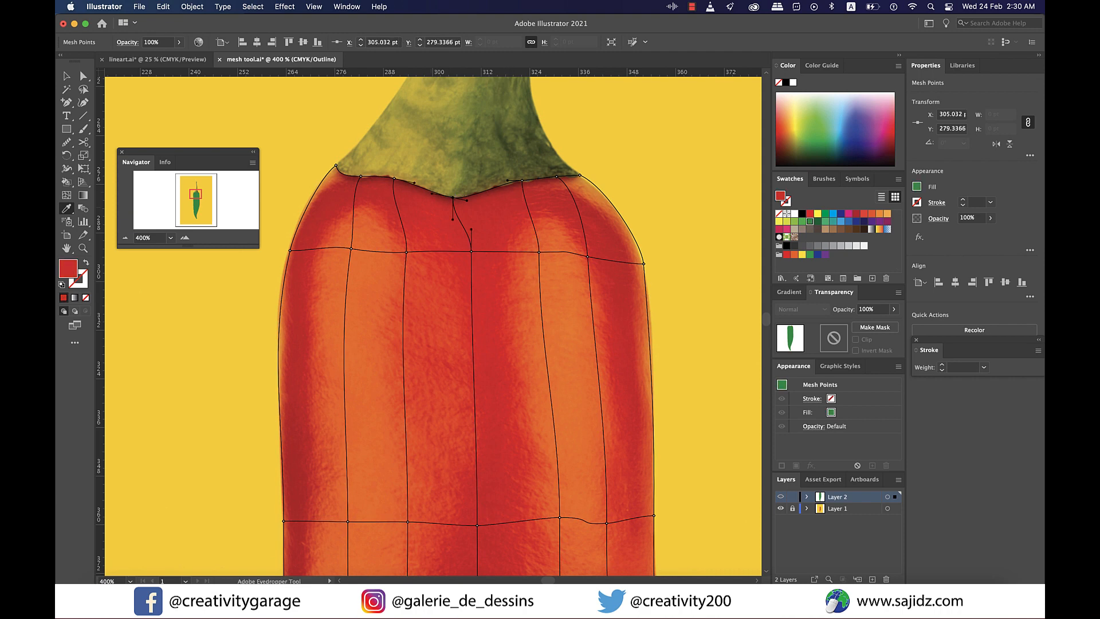
pyautogui.click(395, 177)
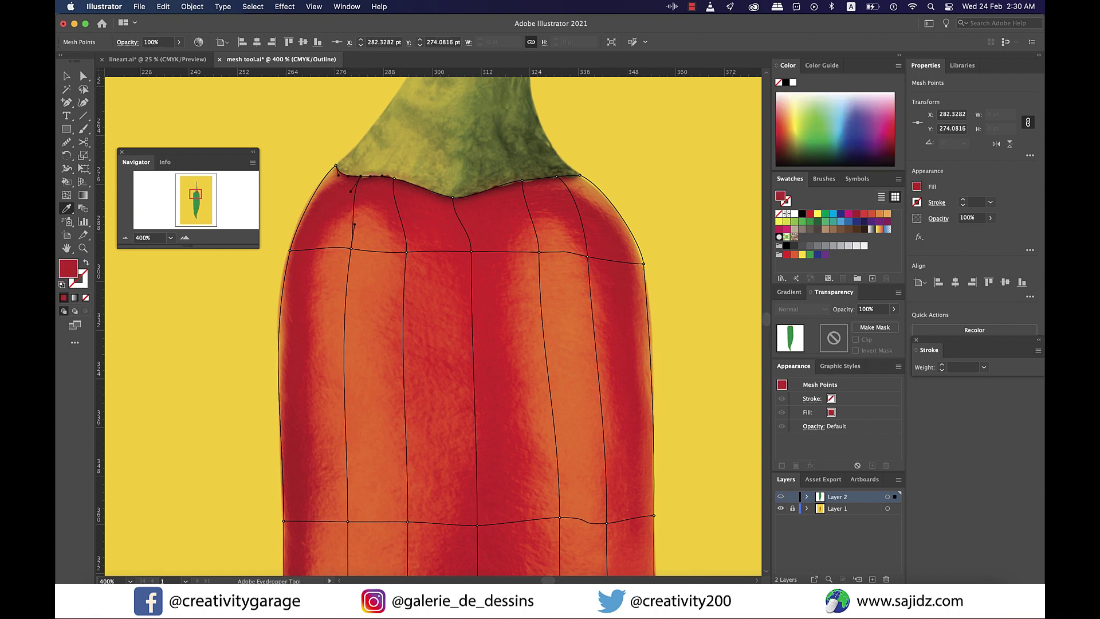
pyautogui.click(336, 168)
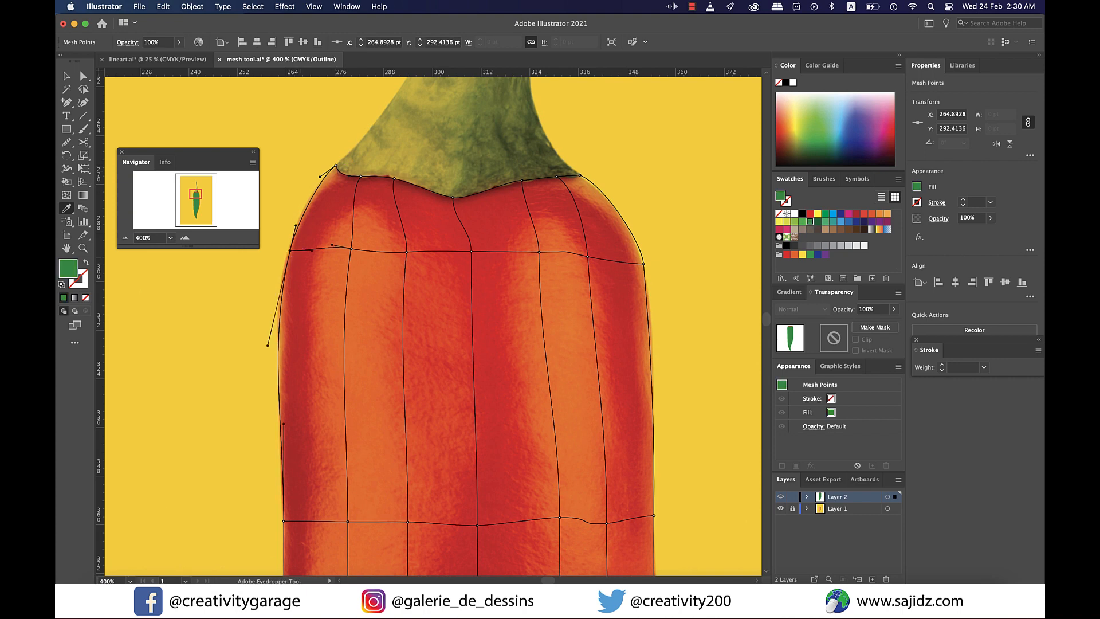
pyautogui.click(351, 249)
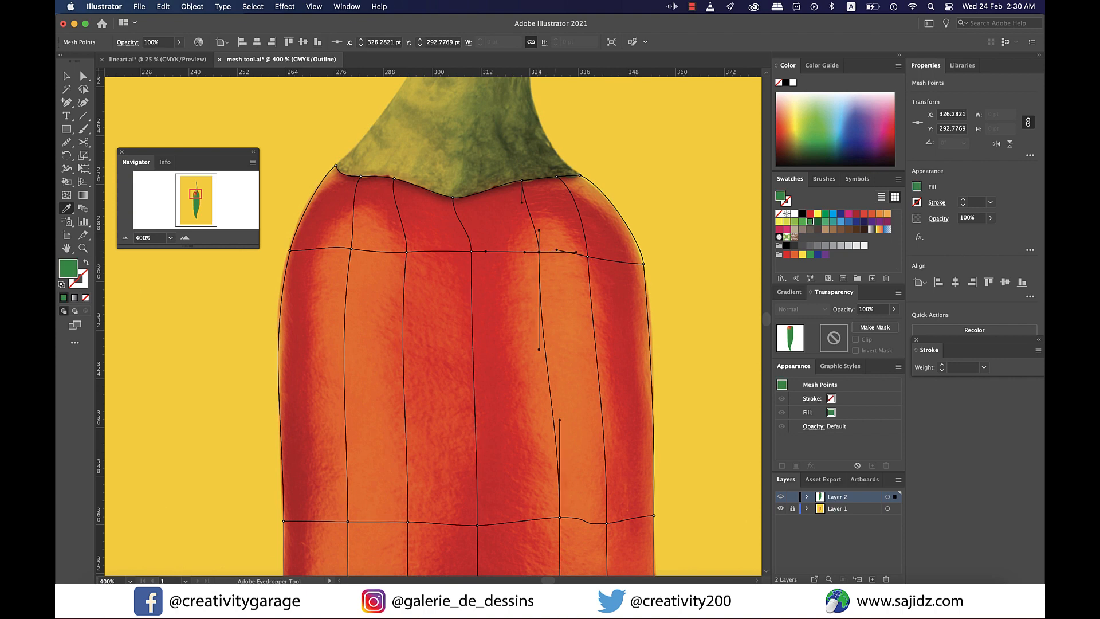
pyautogui.click(586, 252)
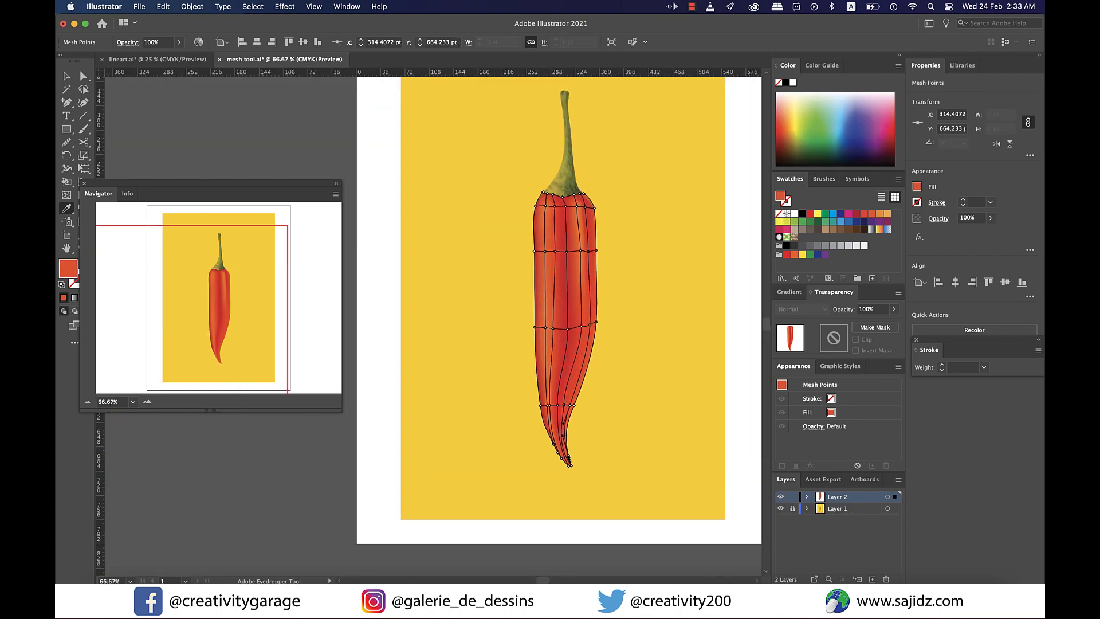
pyautogui.press('cmd')
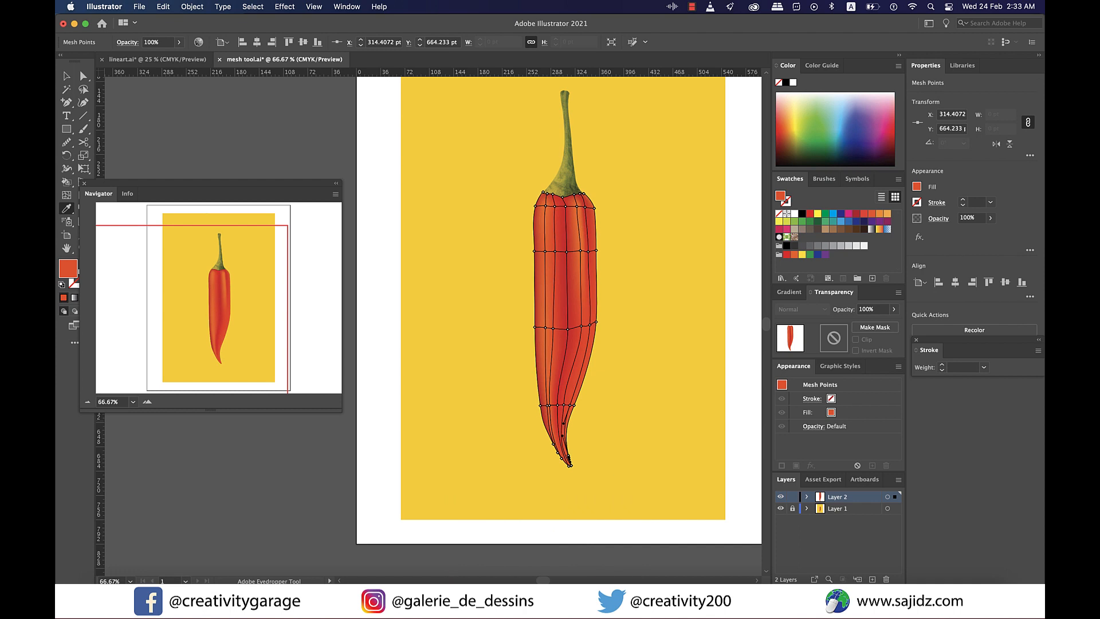
pyautogui.click(779, 508)
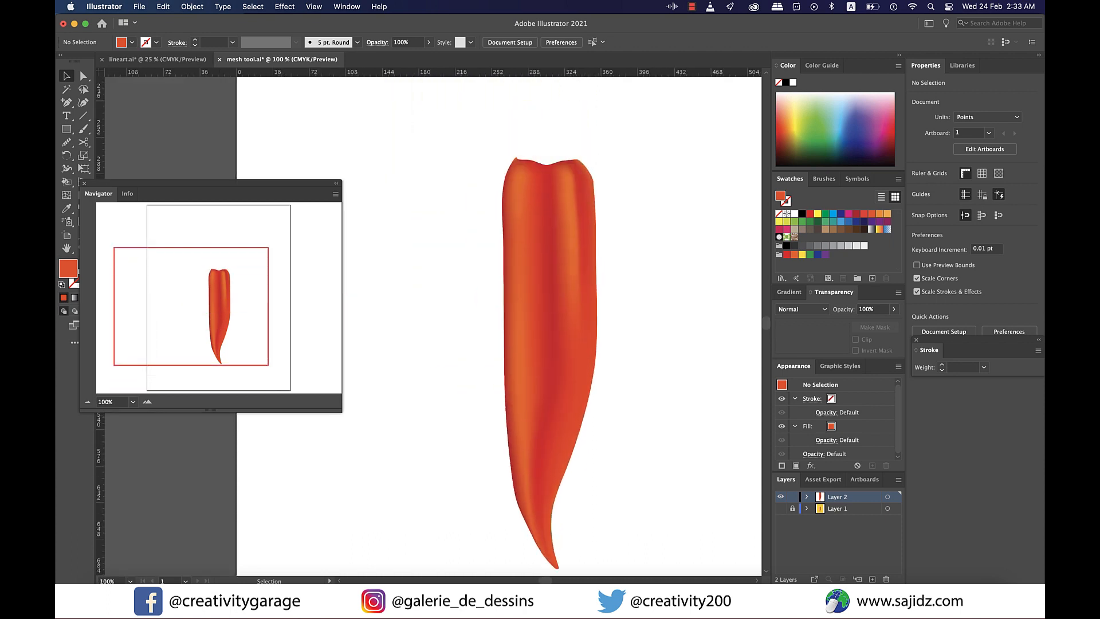
# - Draw a rectangle enclosing the chili's stem
pyautogui.click(779, 508)
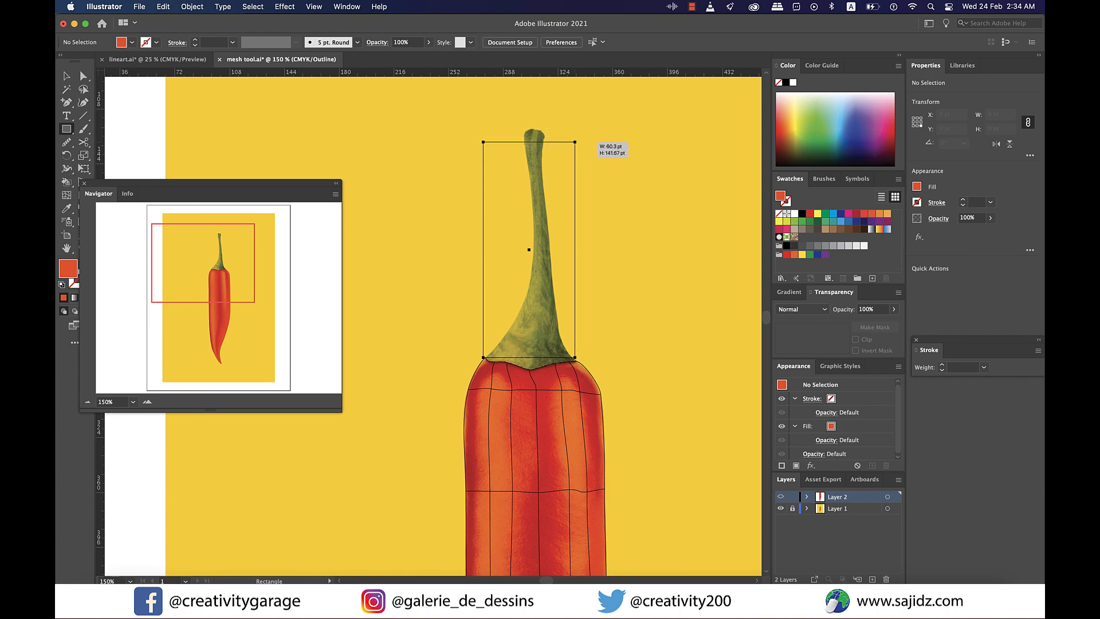
pyautogui.moveTo(529, 145); pyautogui.dragTo(529, 131)
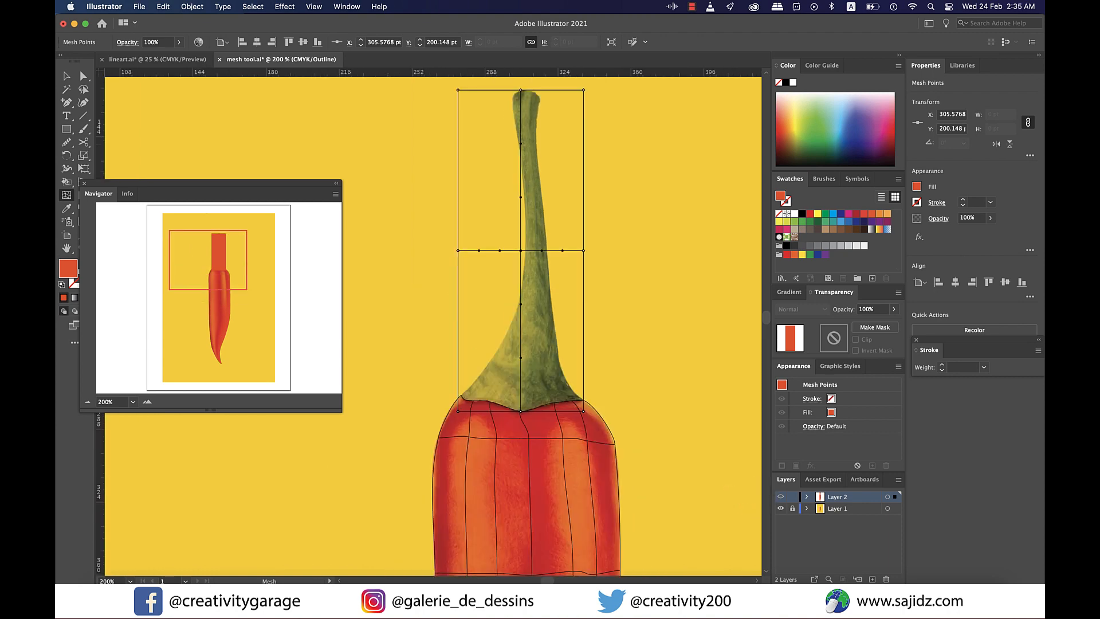
# - Add mesh lines near the top of the stem rectangle
pyautogui.click(583, 90)
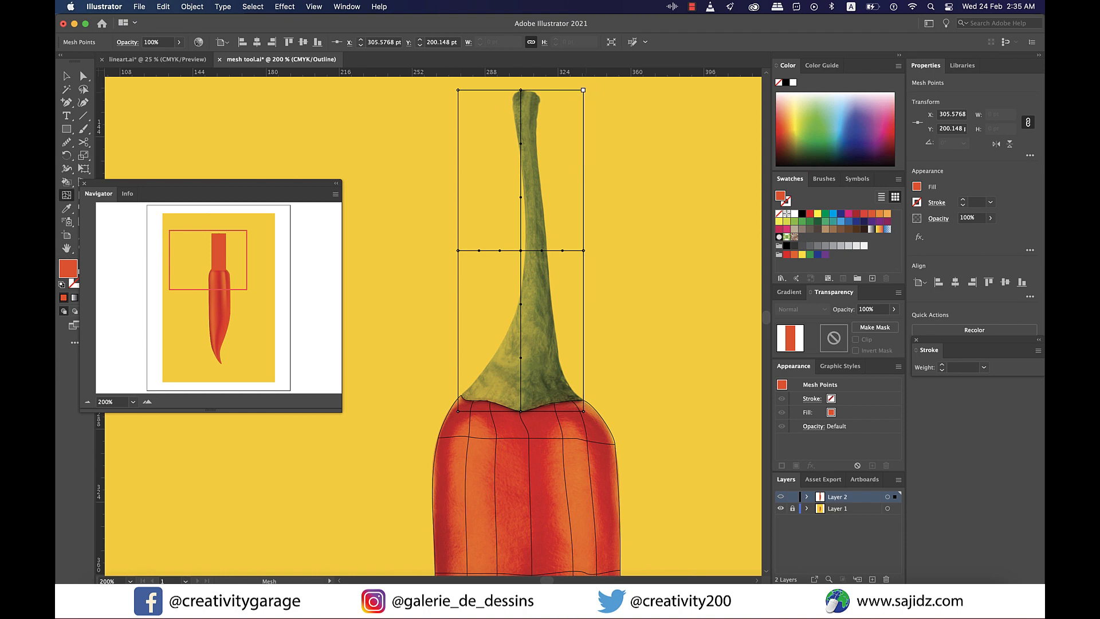
pyautogui.click(581, 91)
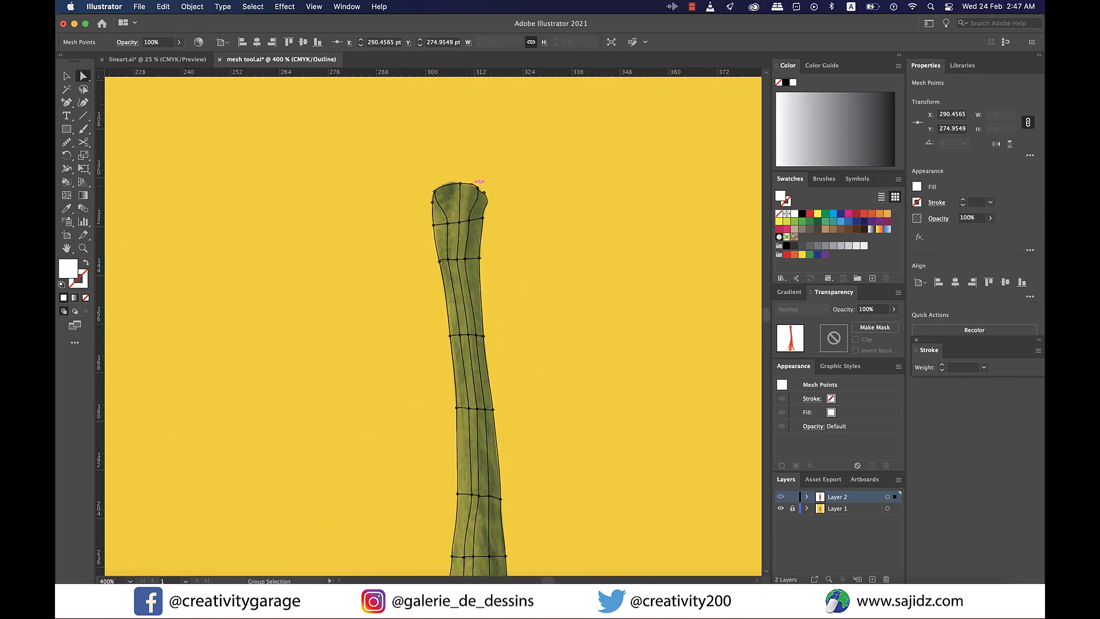
# - Reopen the Navigator panel to show the whole chili overview
pyautogui.click(346, 6)
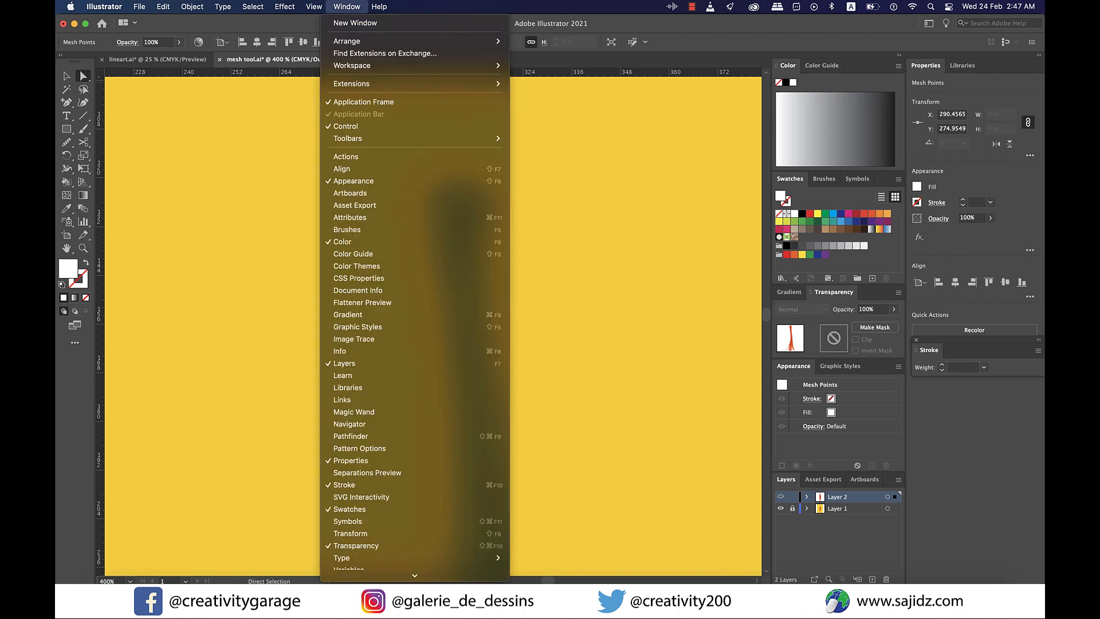
pyautogui.moveTo(350, 424)
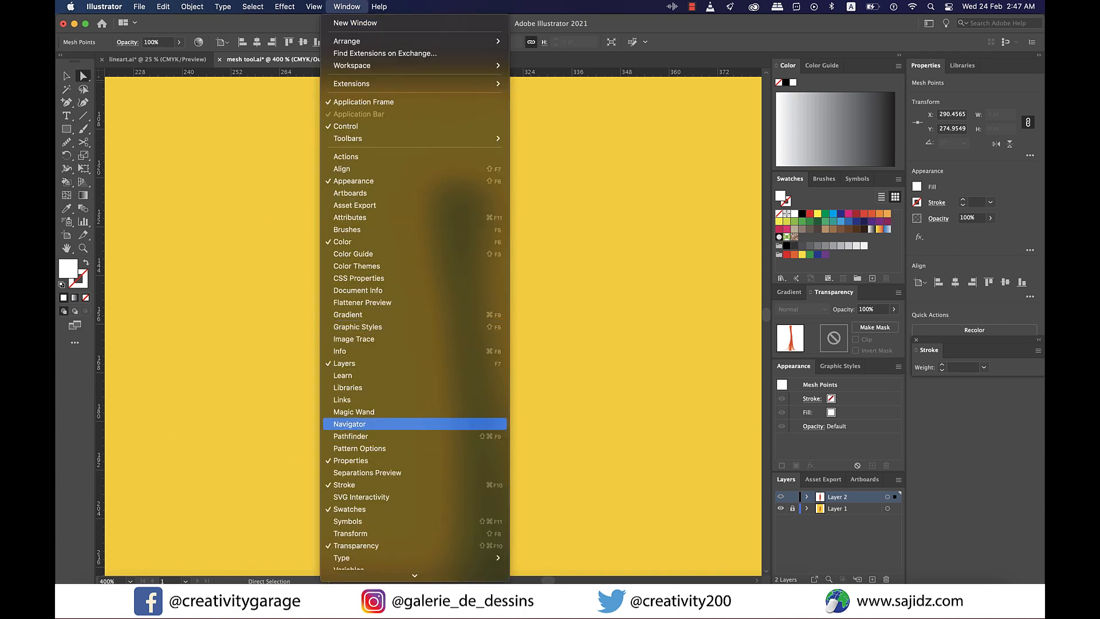
pyautogui.click(349, 424)
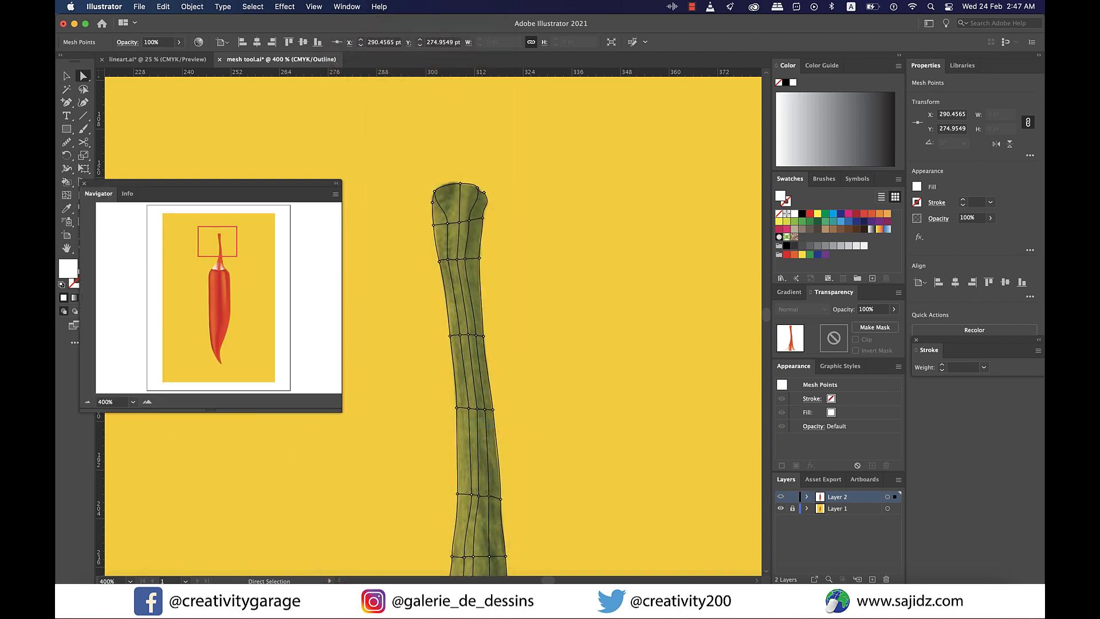
pyautogui.moveTo(68, 209)
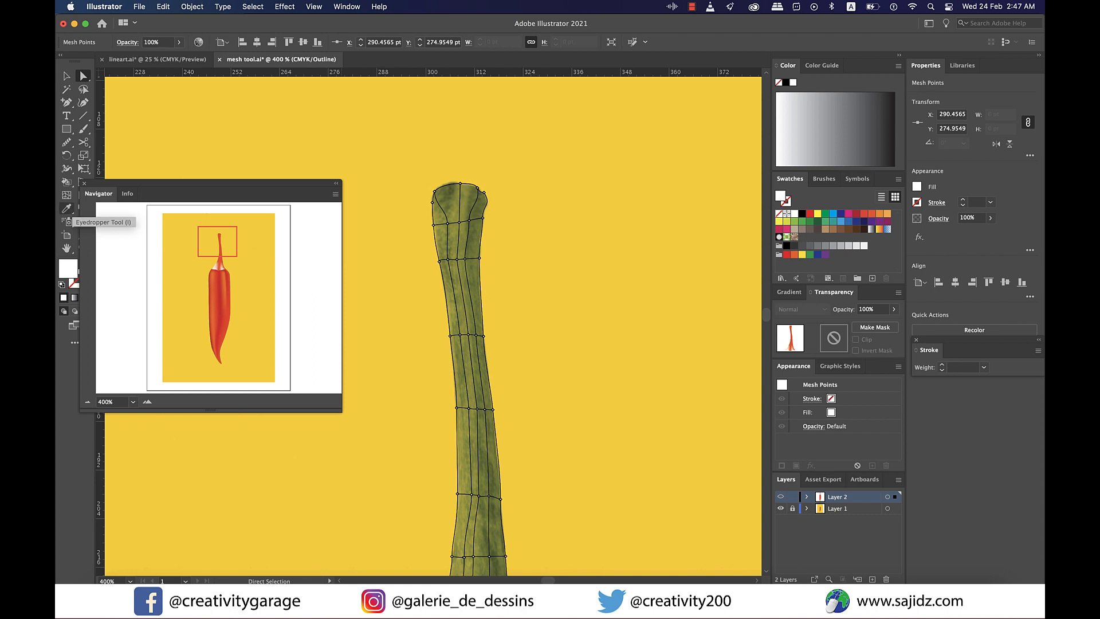
pyautogui.moveTo(481, 185)
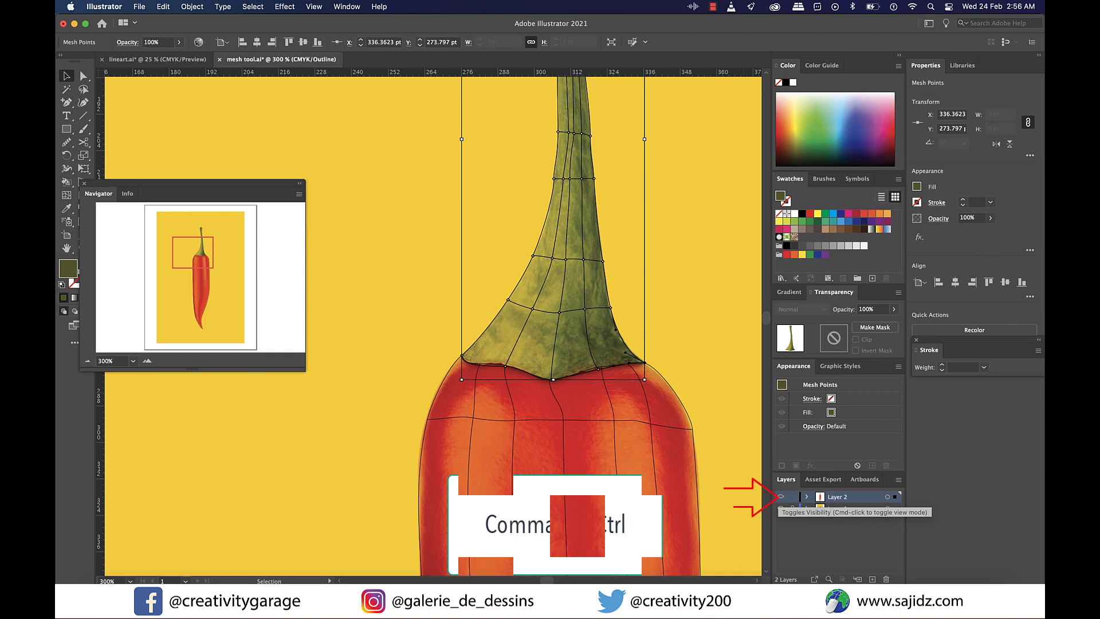
# - Switch Layer 2 back to full-colour Preview mode
pyautogui.click(781, 496)
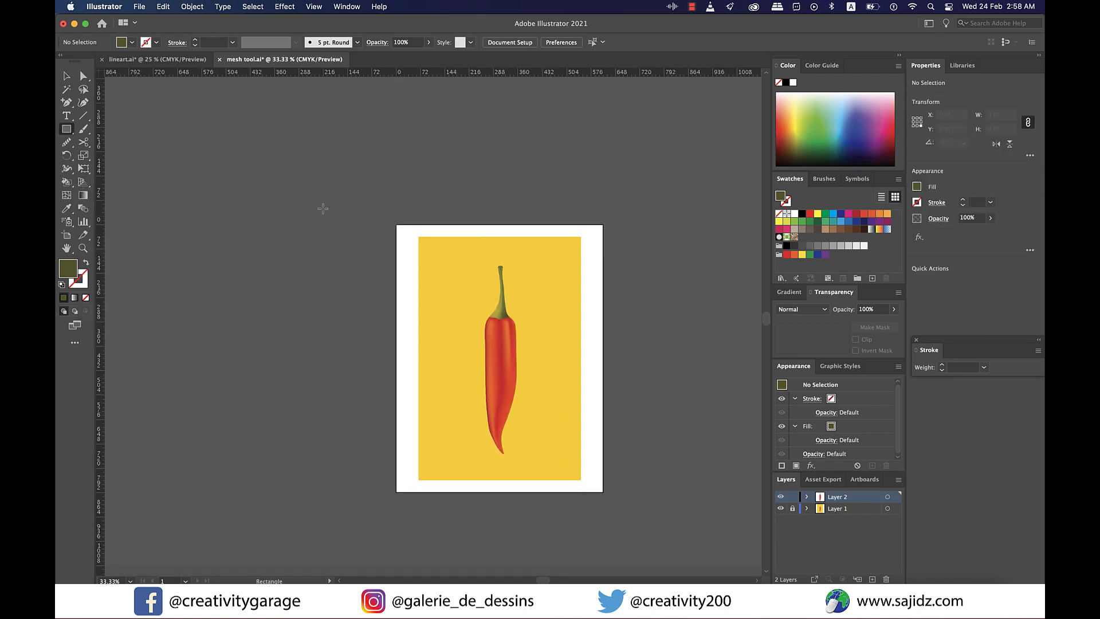
pyautogui.moveTo(417, 236)
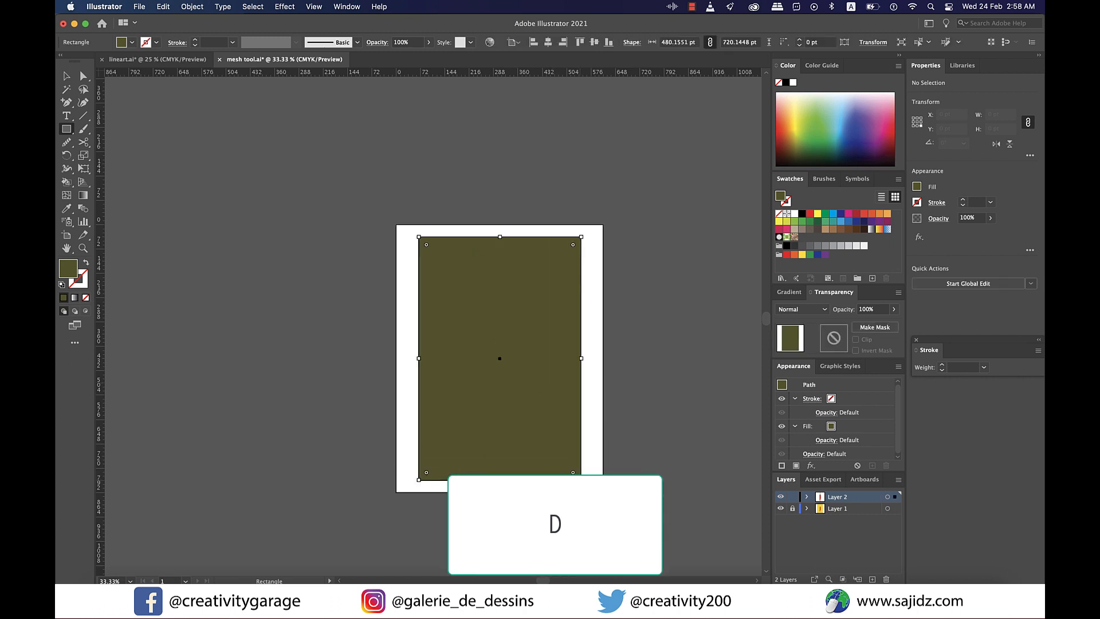
# - Reset the new background rectangle to default fill and stroke colours
pyautogui.press('d')
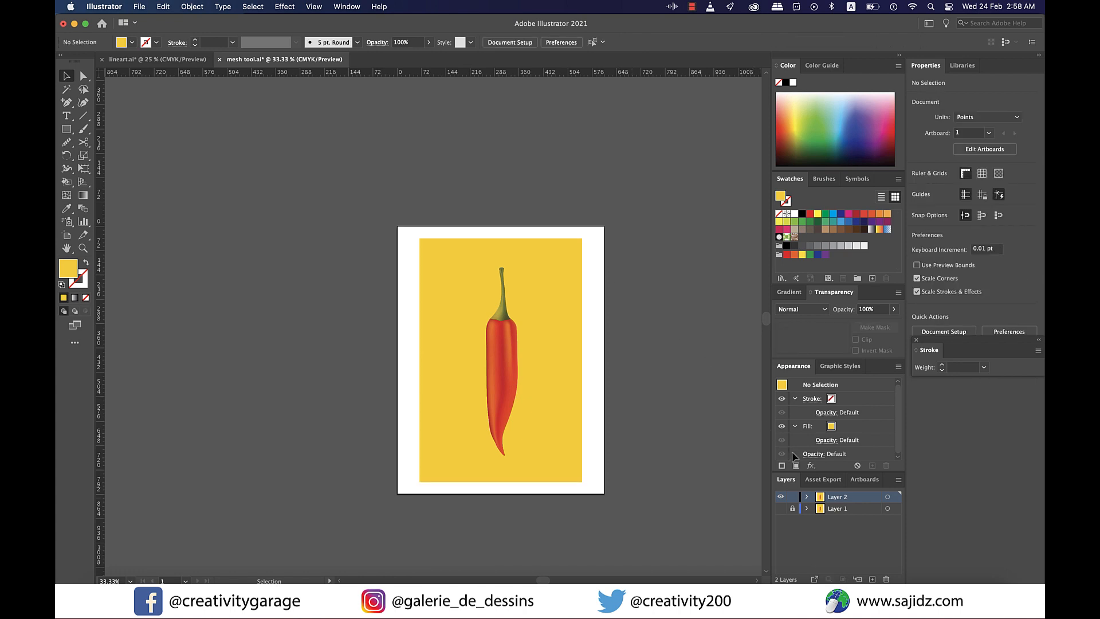
pyautogui.moveTo(588, 466)
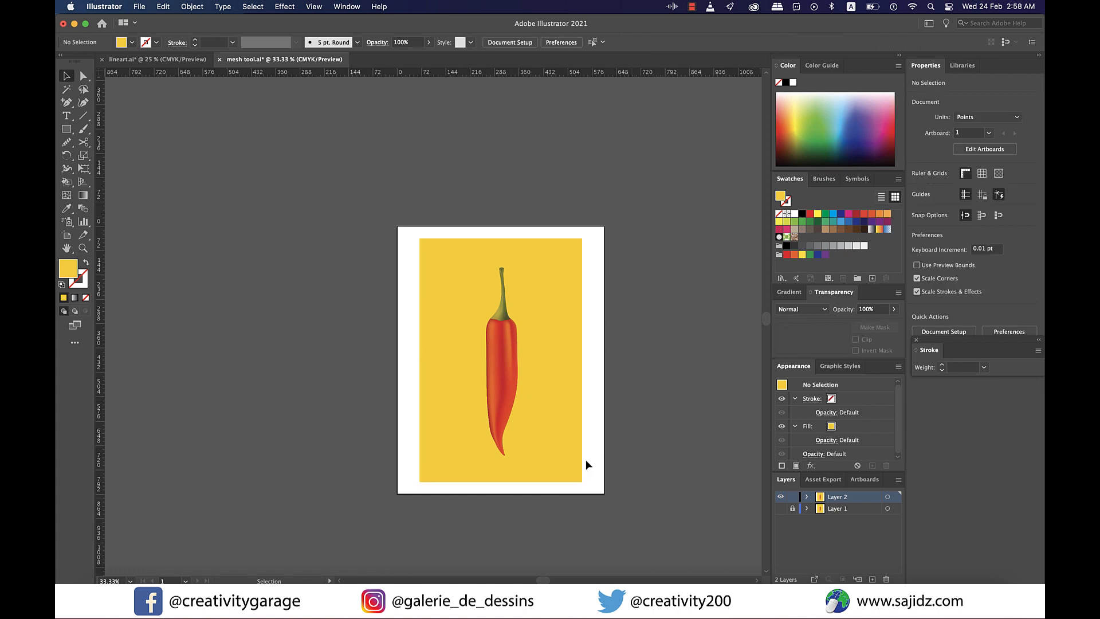